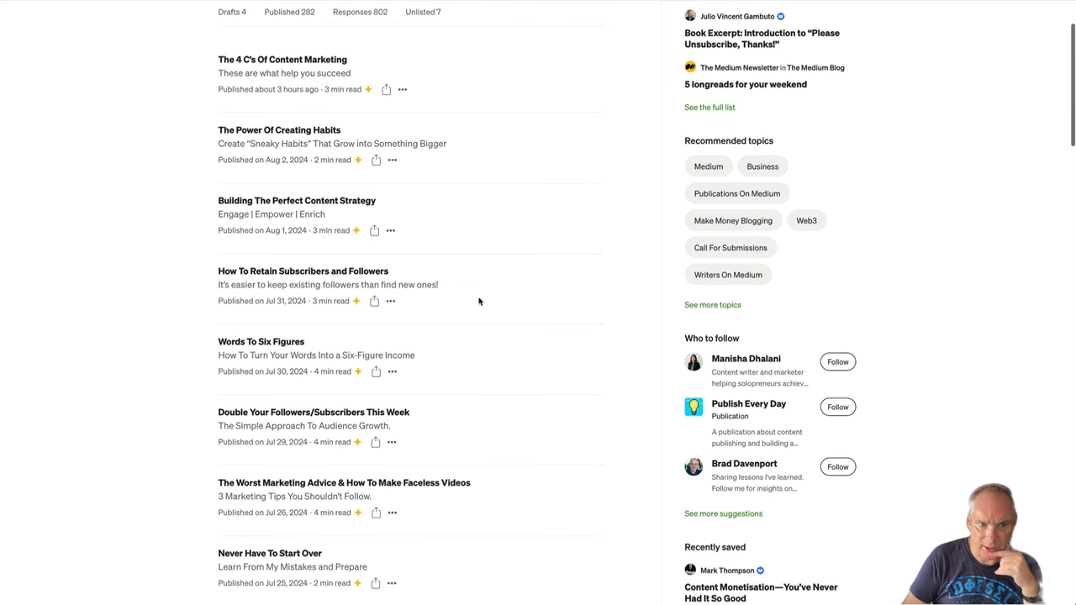
mouse_move(452, 152)
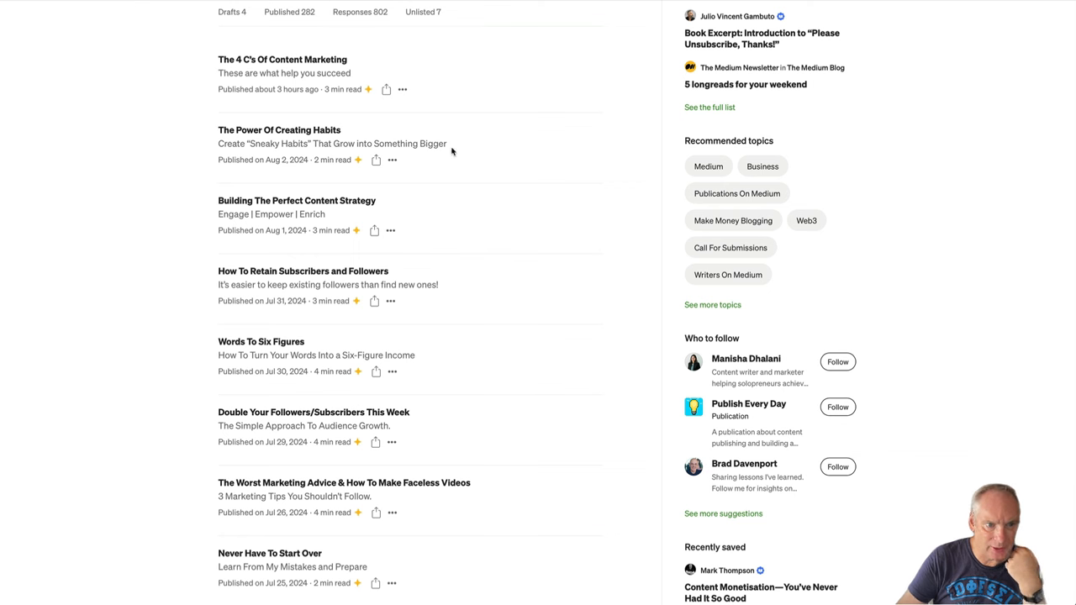
mouse_move(471, 265)
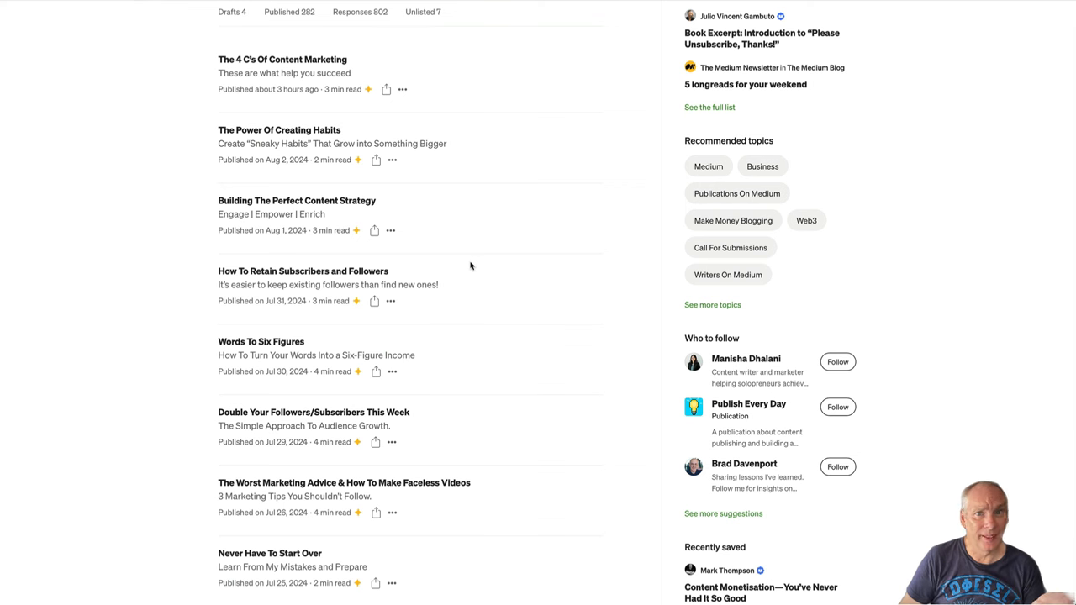
mouse_move(497, 108)
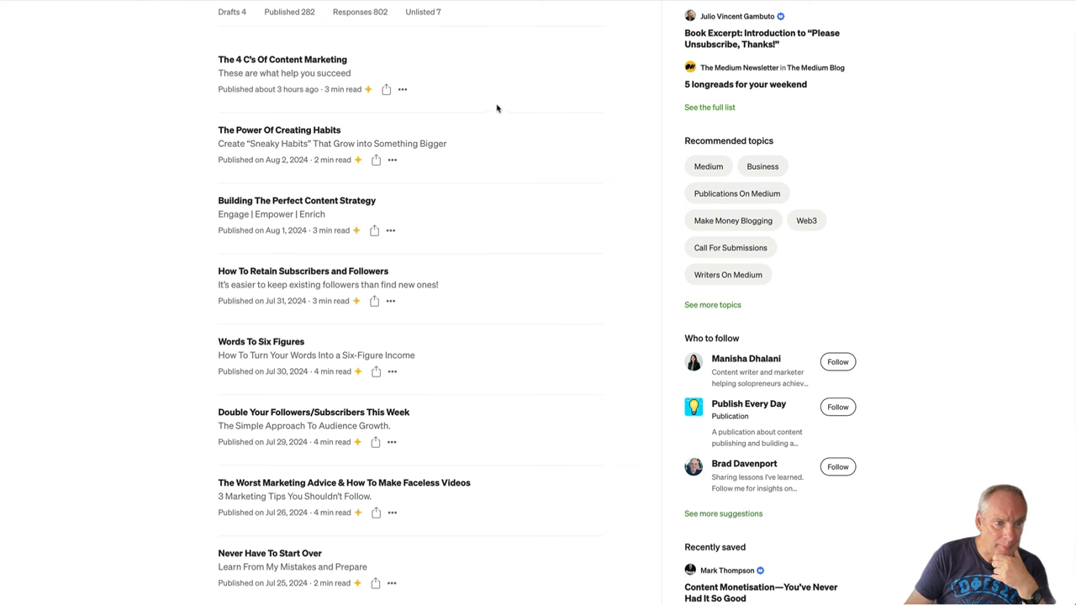
mouse_move(293, 323)
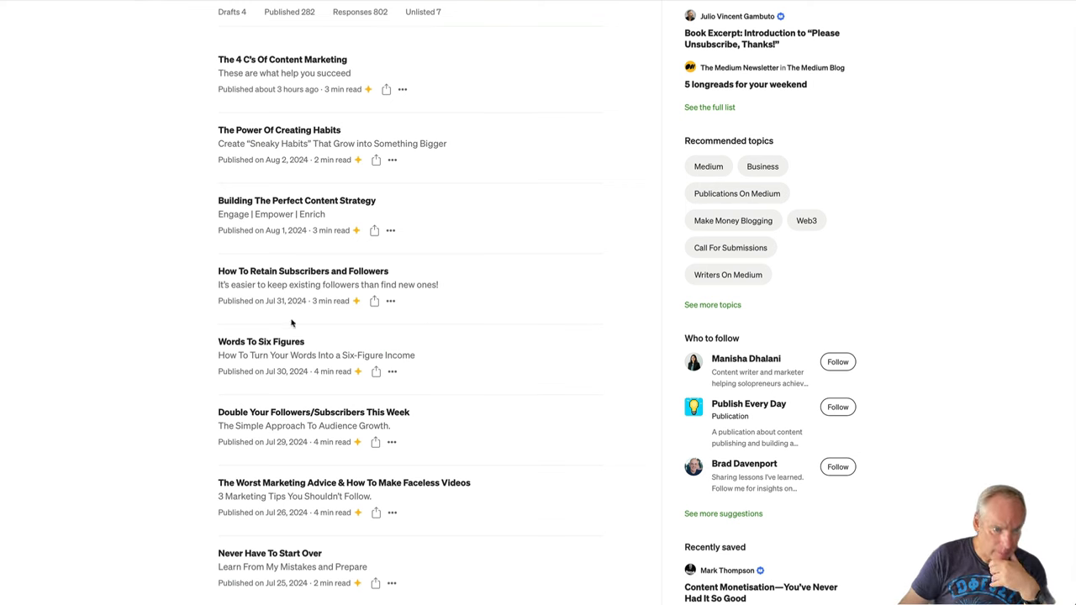
mouse_move(286, 284)
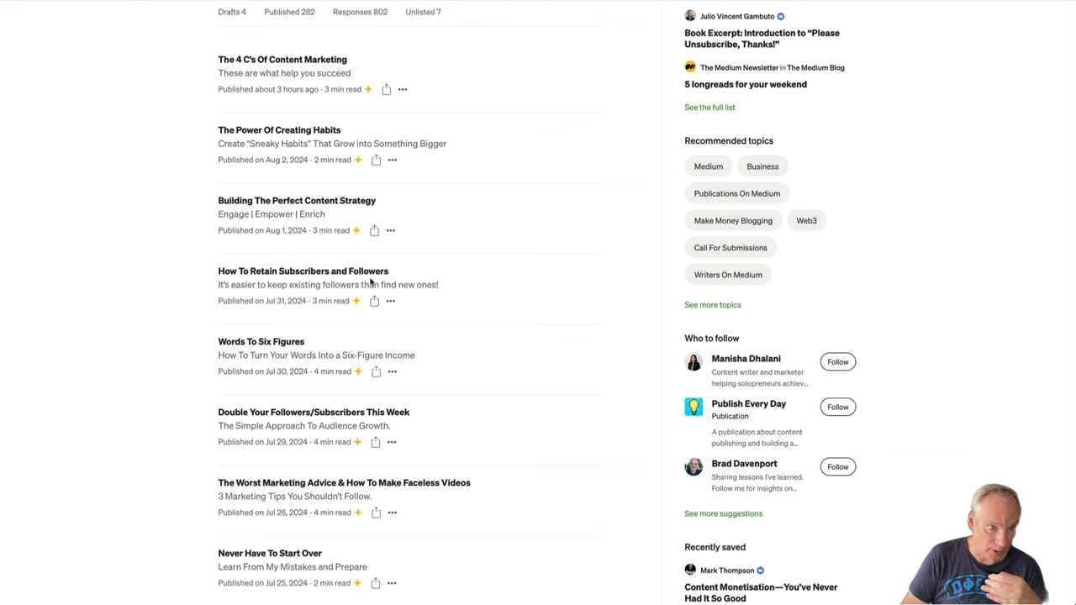
mouse_move(246, 352)
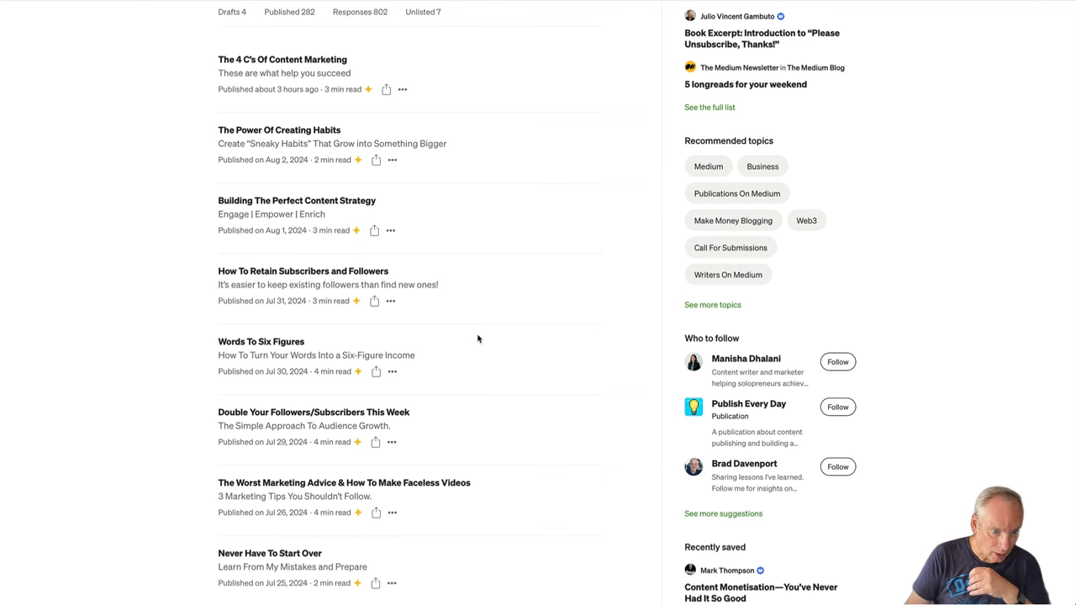
Scroll the Published stories list down to 'Online Marketing Should Be Easy'
scroll("down", 3)
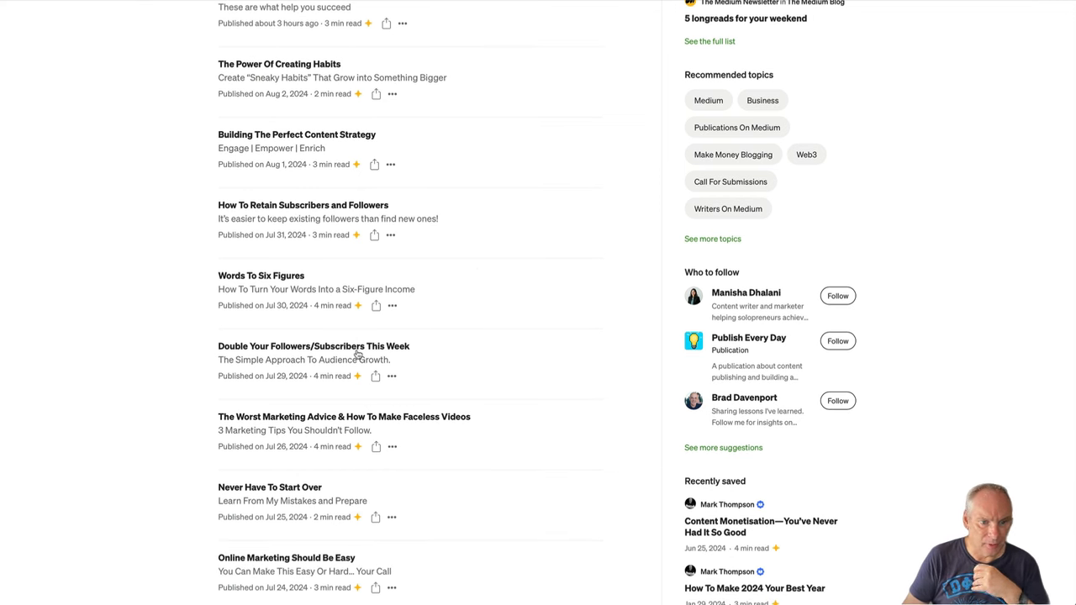
mouse_move(390, 353)
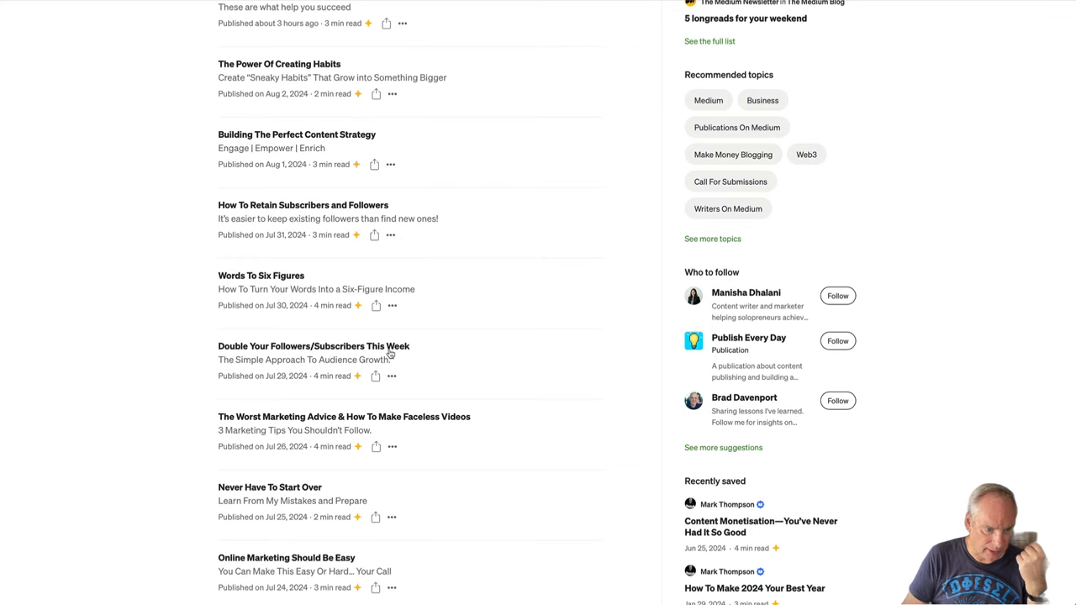
scroll("down", 3)
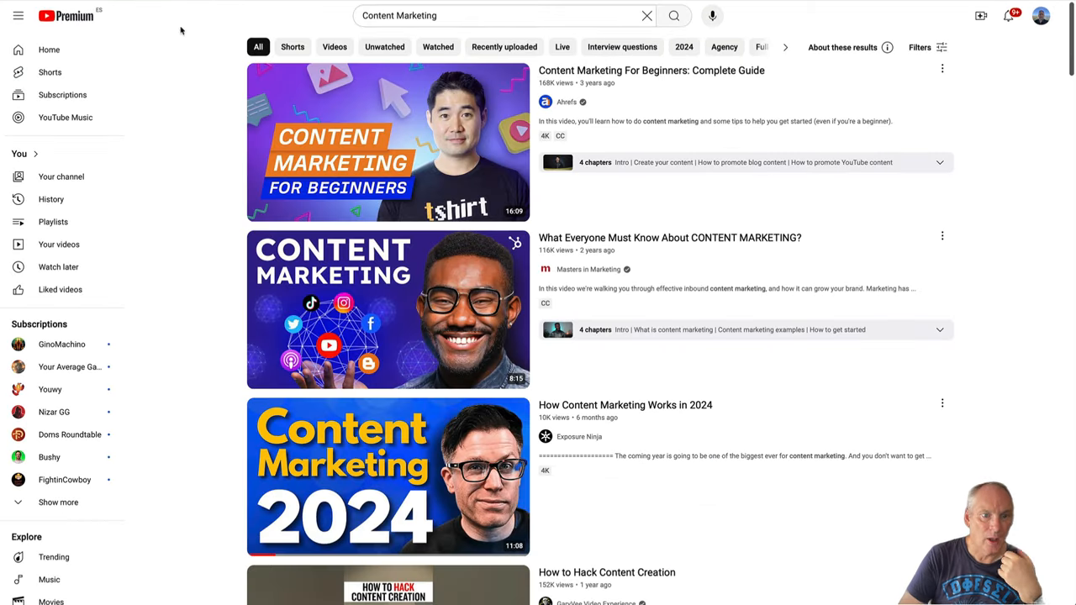
mouse_move(172, 98)
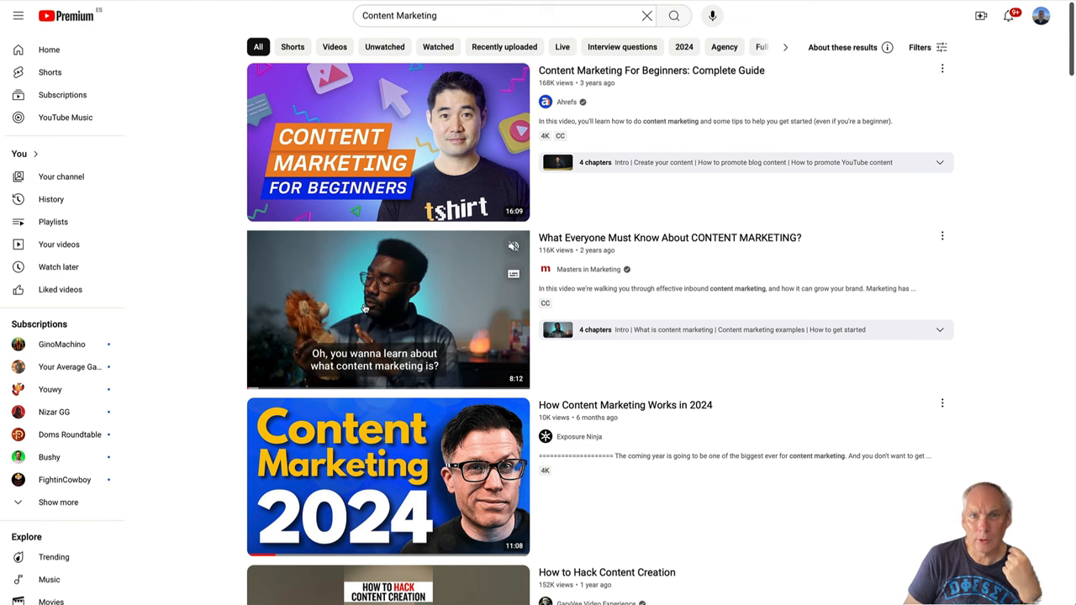
mouse_move(387, 309)
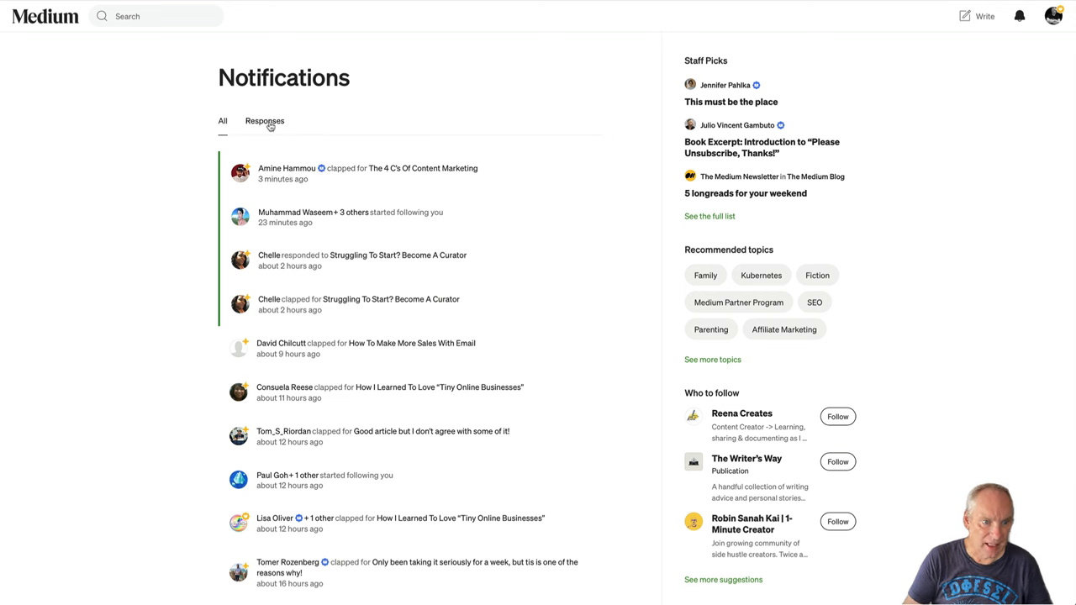
Filter the Notifications page to the Responses view only
left_click(266, 122)
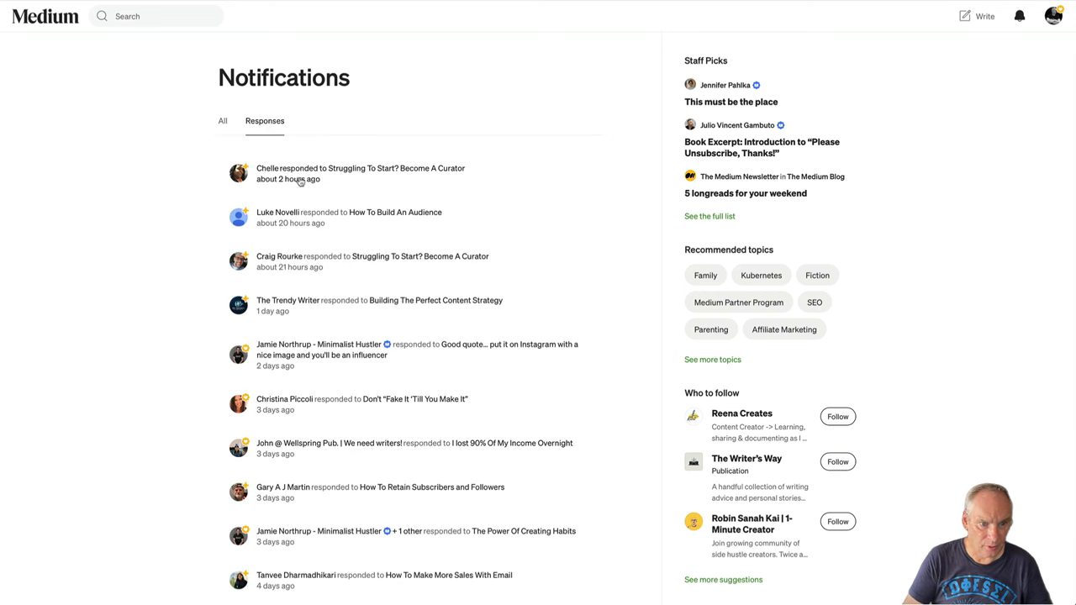
mouse_move(341, 172)
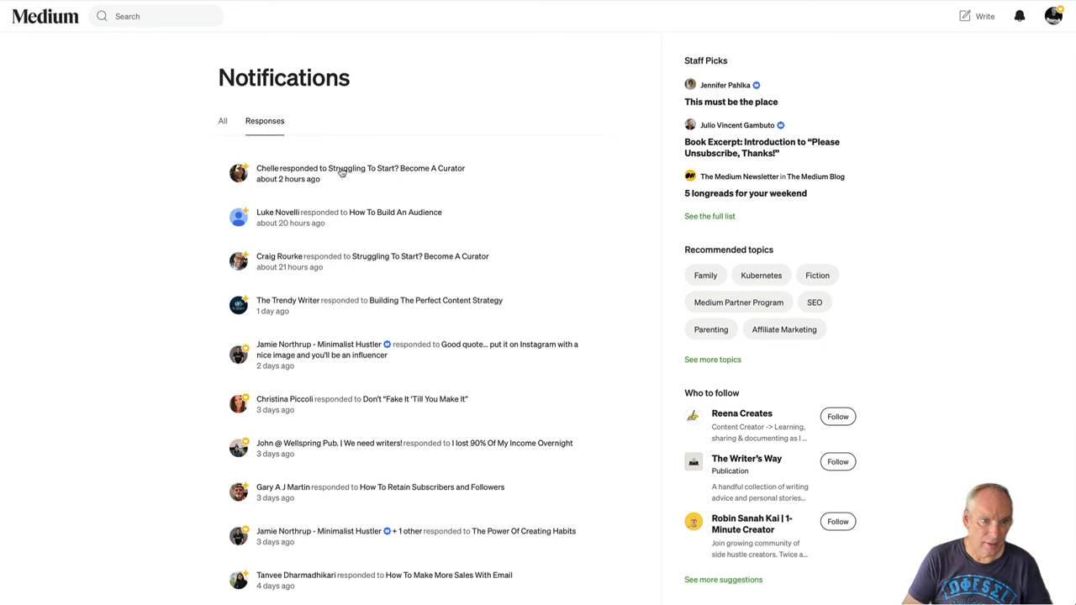
Clap the reader's response on the curator story and reply 'Thanks, glad you enjoyed it'
left_click(360, 168)
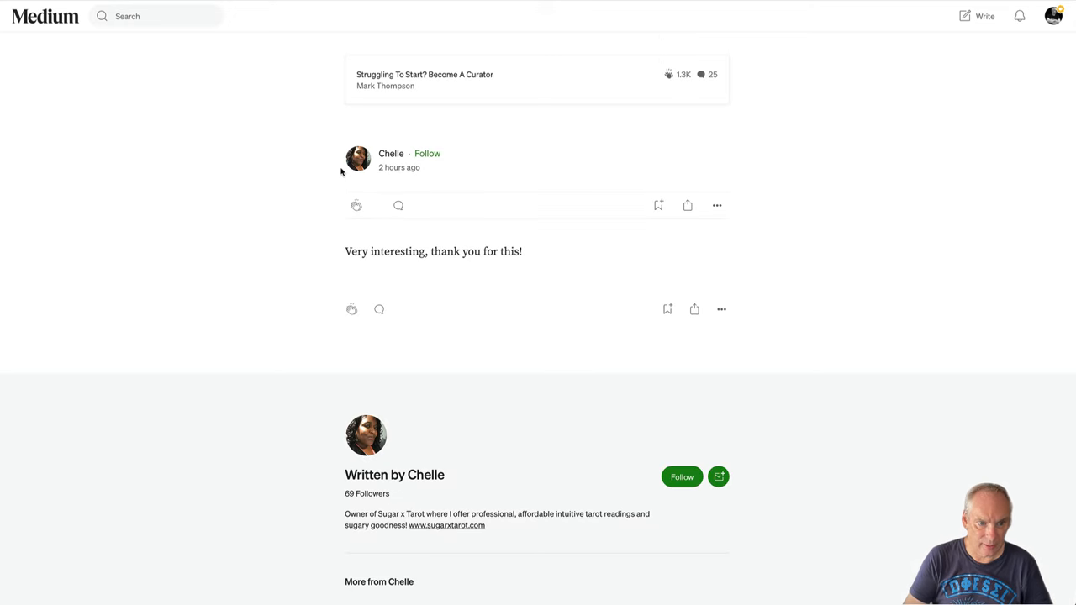
left_click(353, 309)
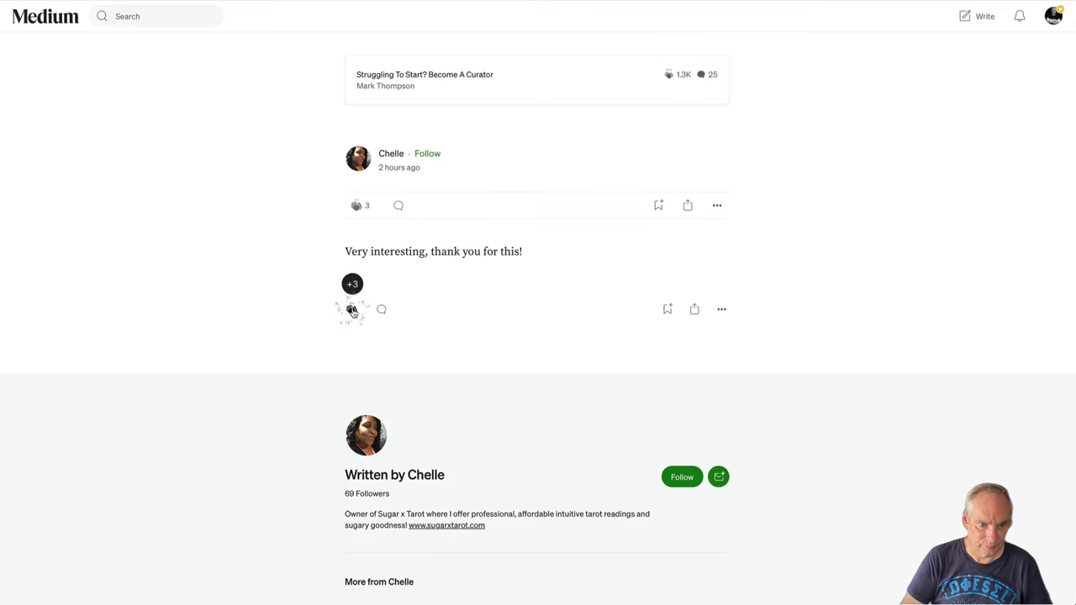
left_click(351, 309)
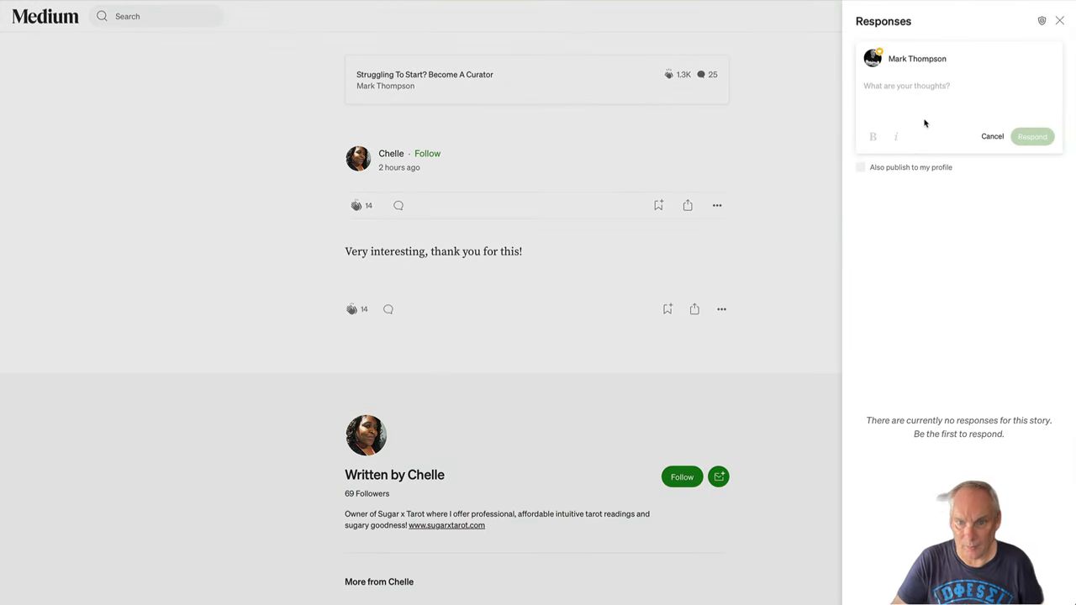
type("Th")
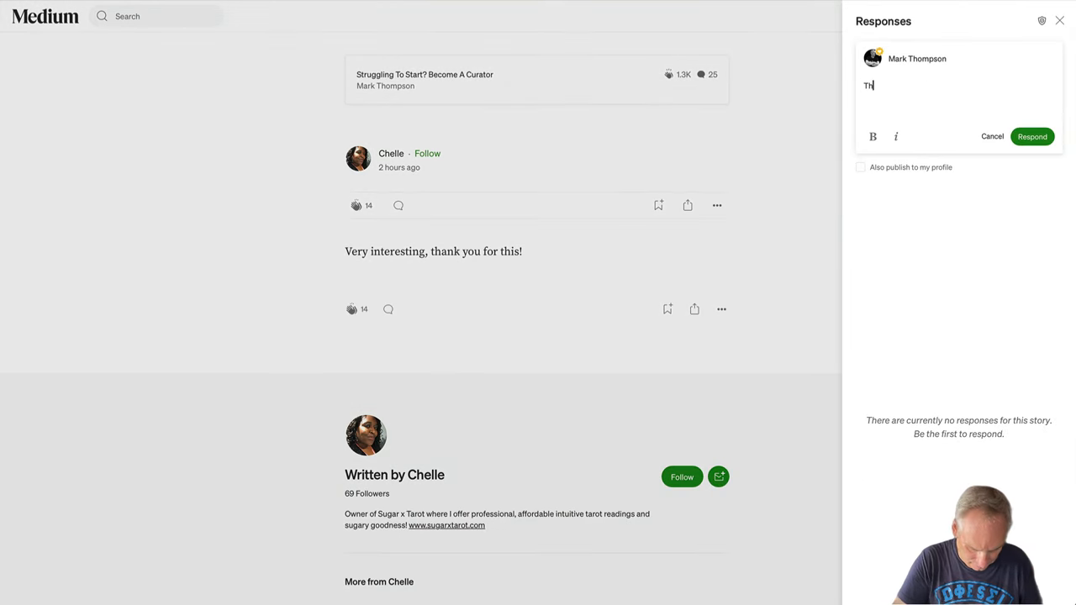
type("Thanks, glad you enjoyed it")
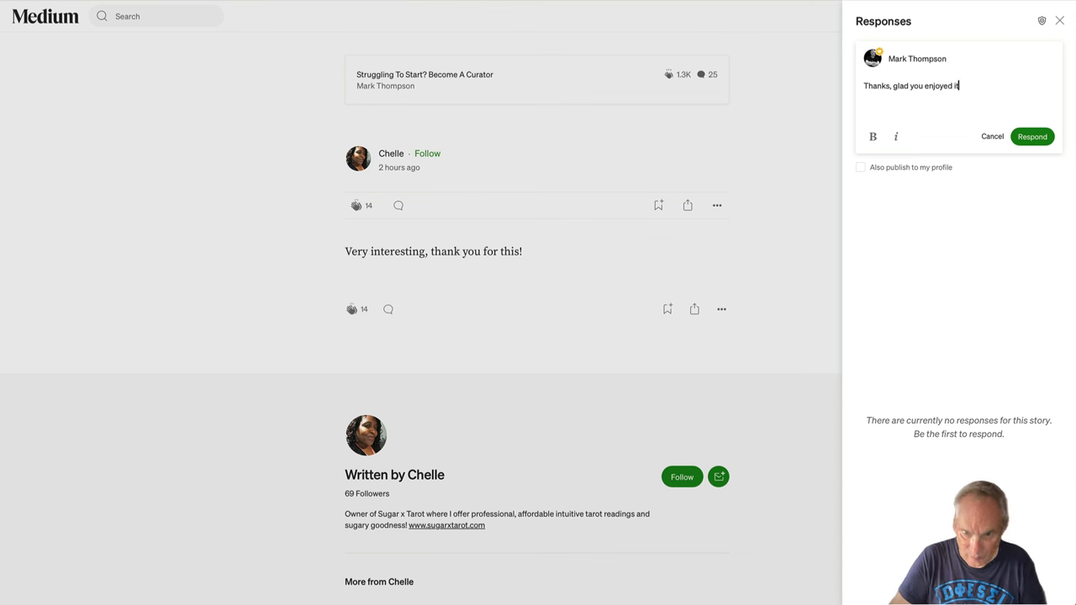
left_click(1032, 137)
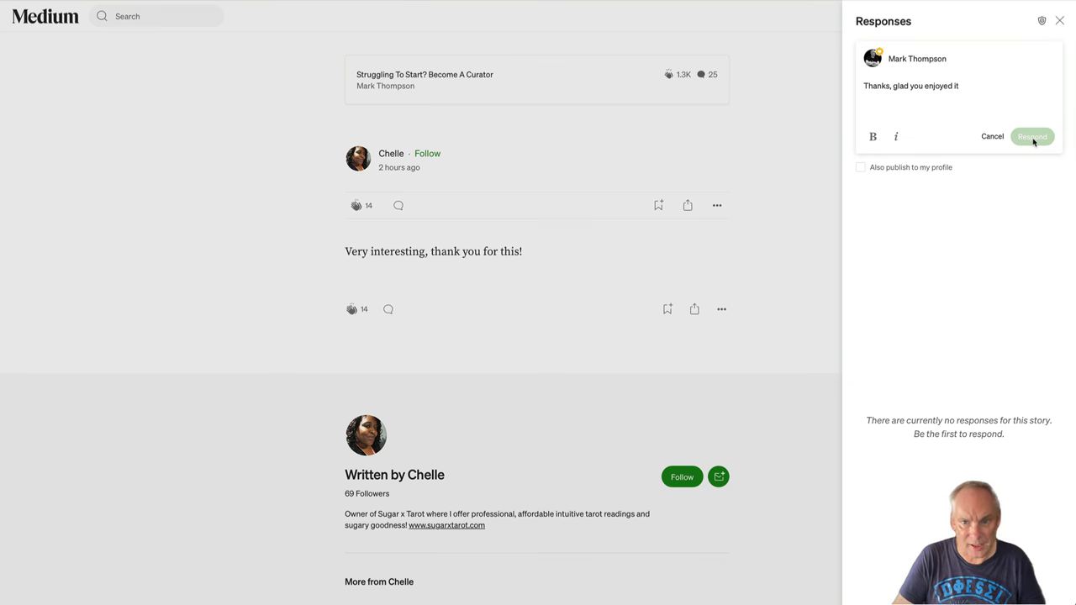
left_click(1033, 136)
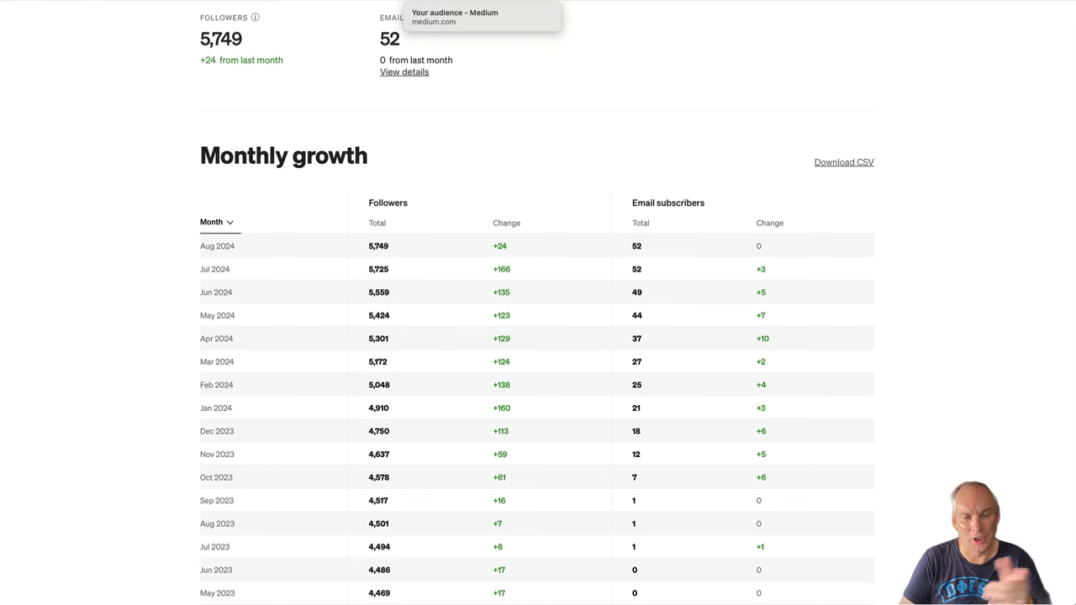
mouse_move(484, 259)
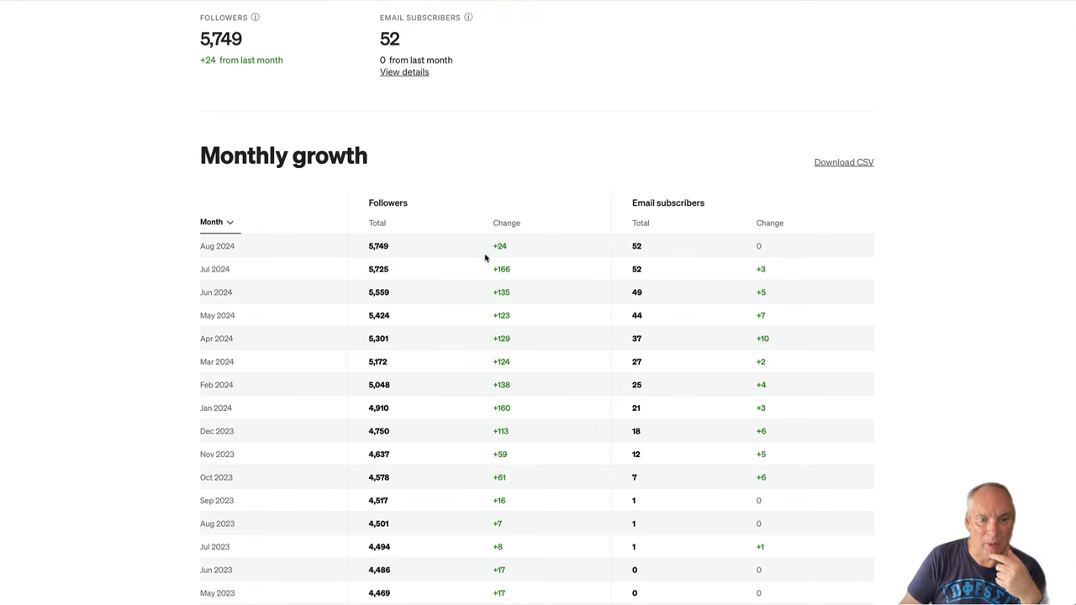
mouse_move(501, 373)
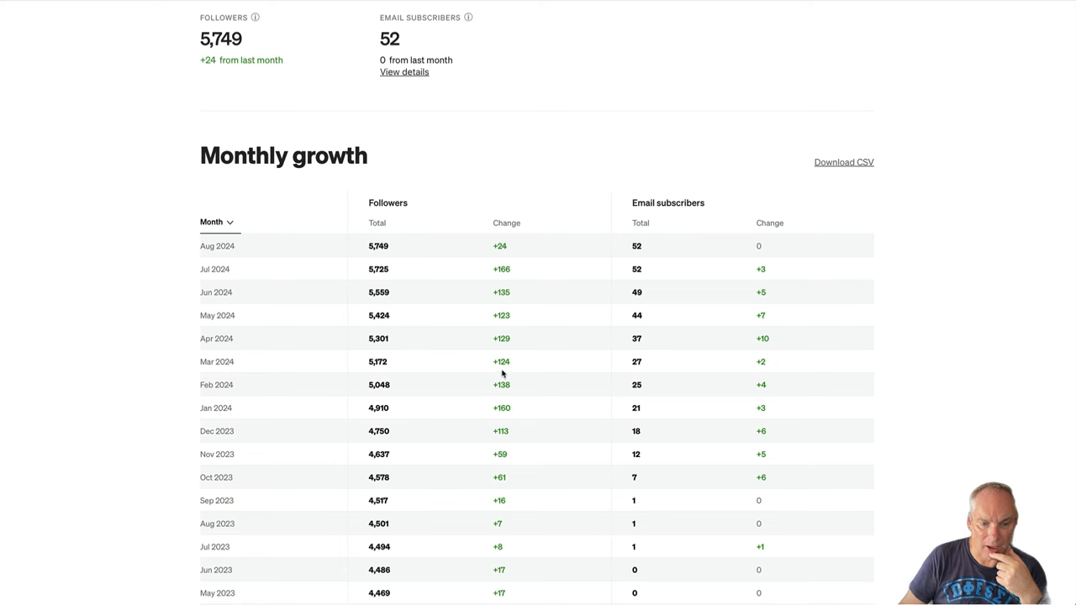
mouse_move(501, 286)
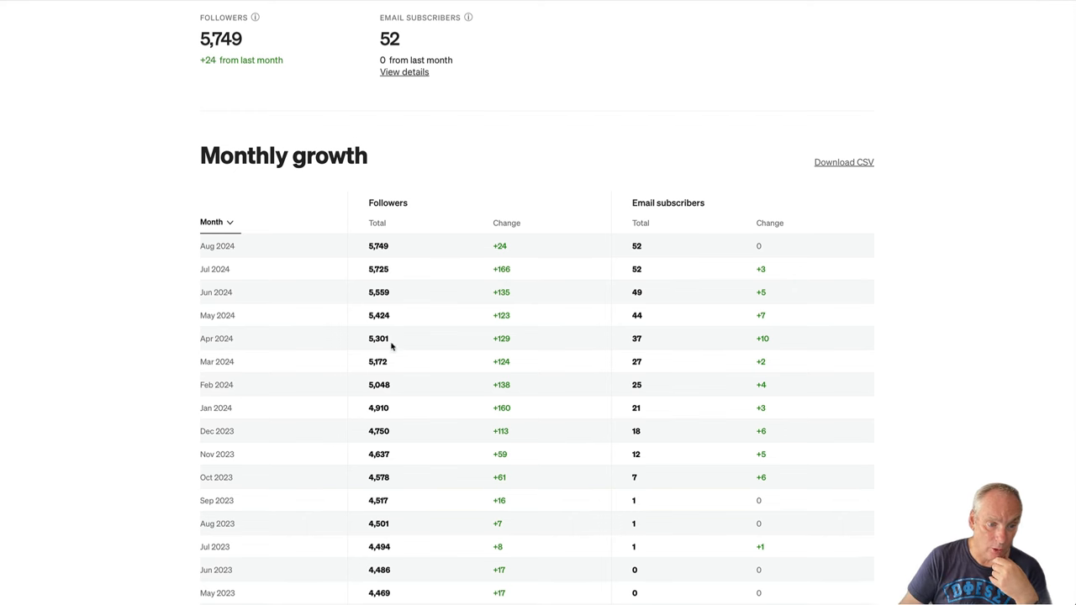
left_click(363, 40)
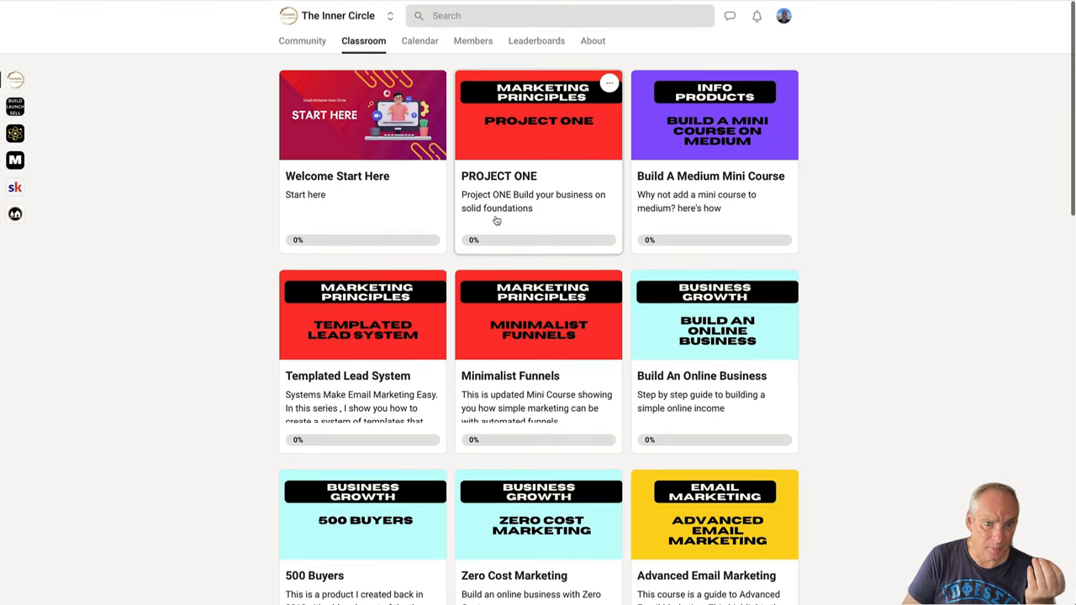
Browse The Inner Circle classroom courses in Skool, then return to the Medium article's newsletter section
scroll("down", 3)
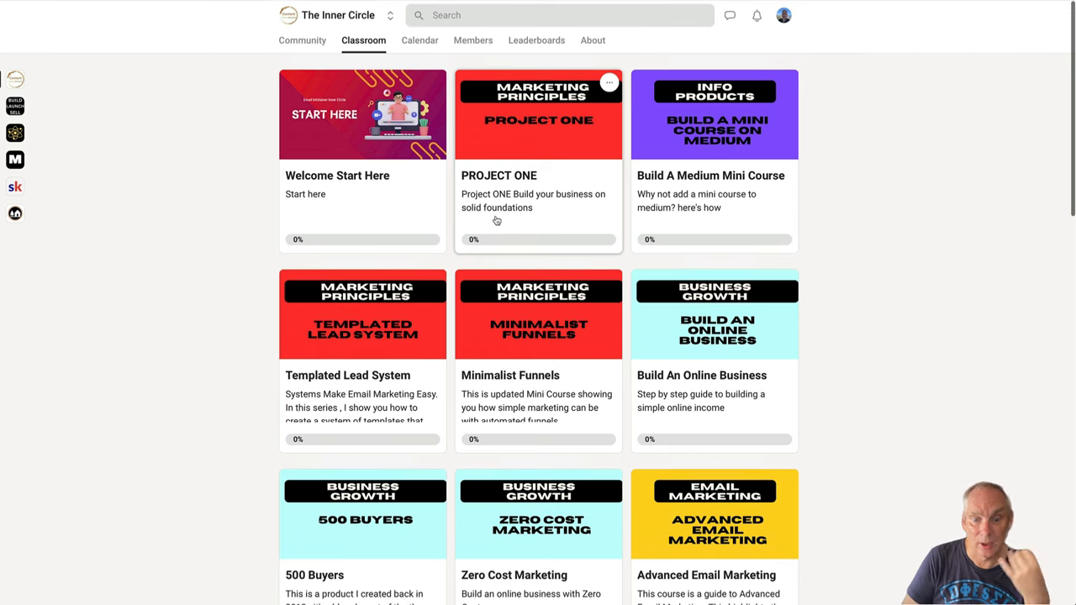
mouse_move(454, 200)
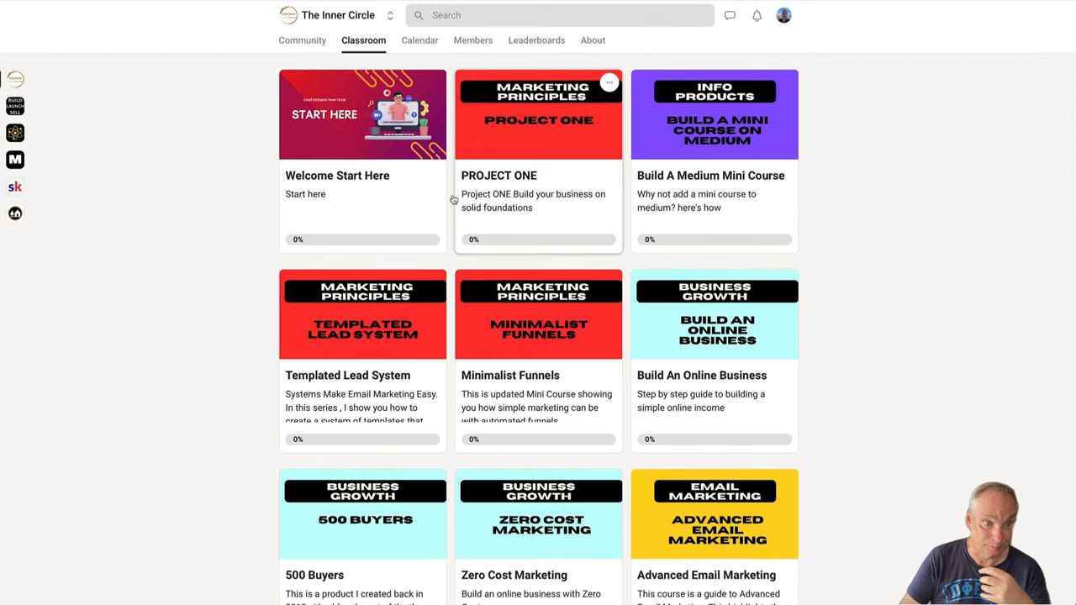
mouse_move(303, 41)
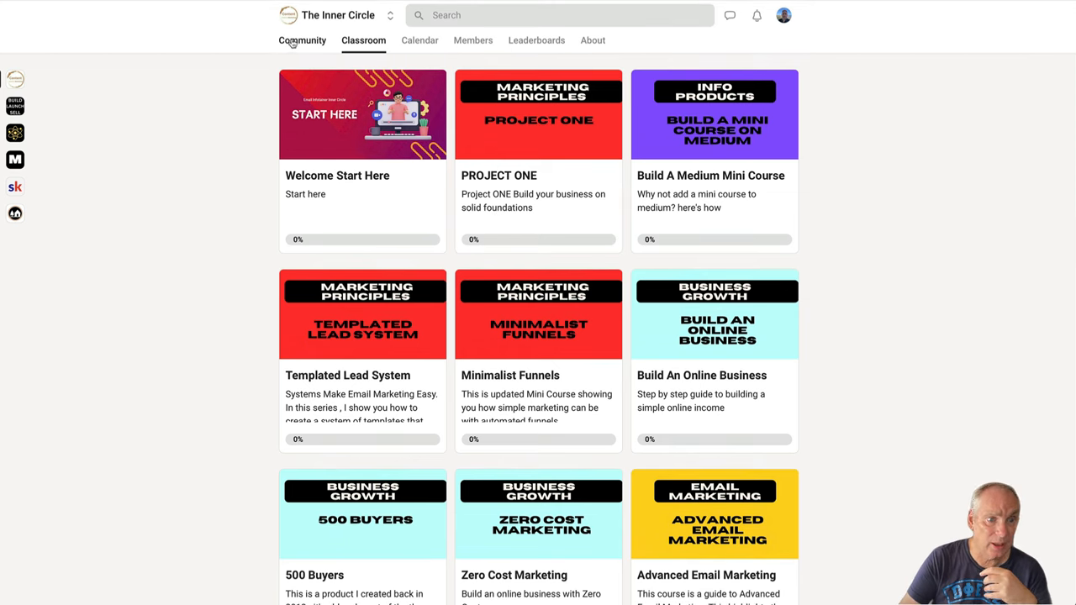
left_click(303, 41)
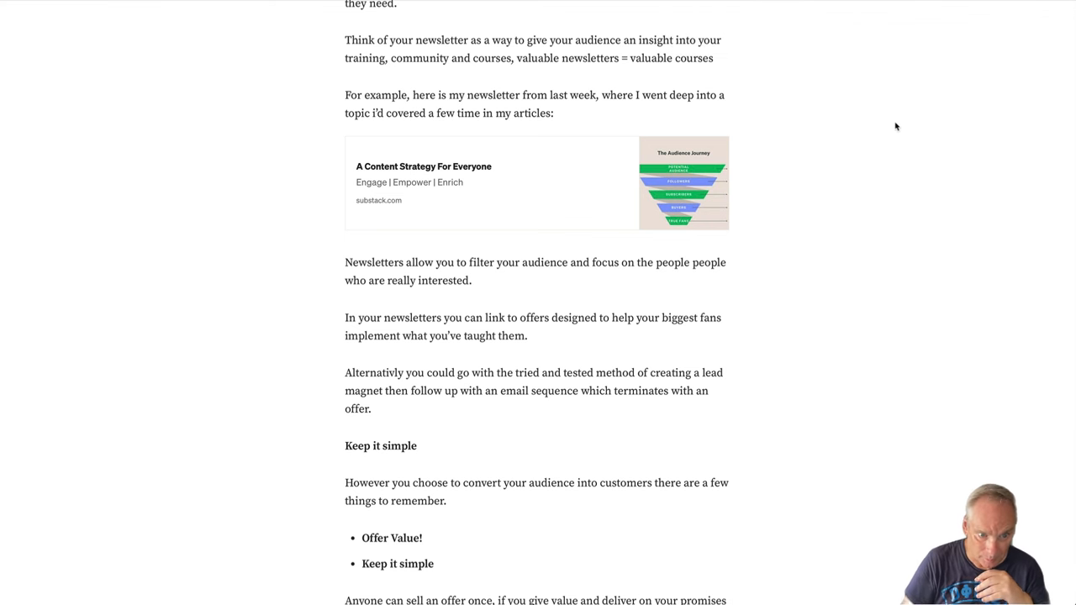
scroll("down", 3)
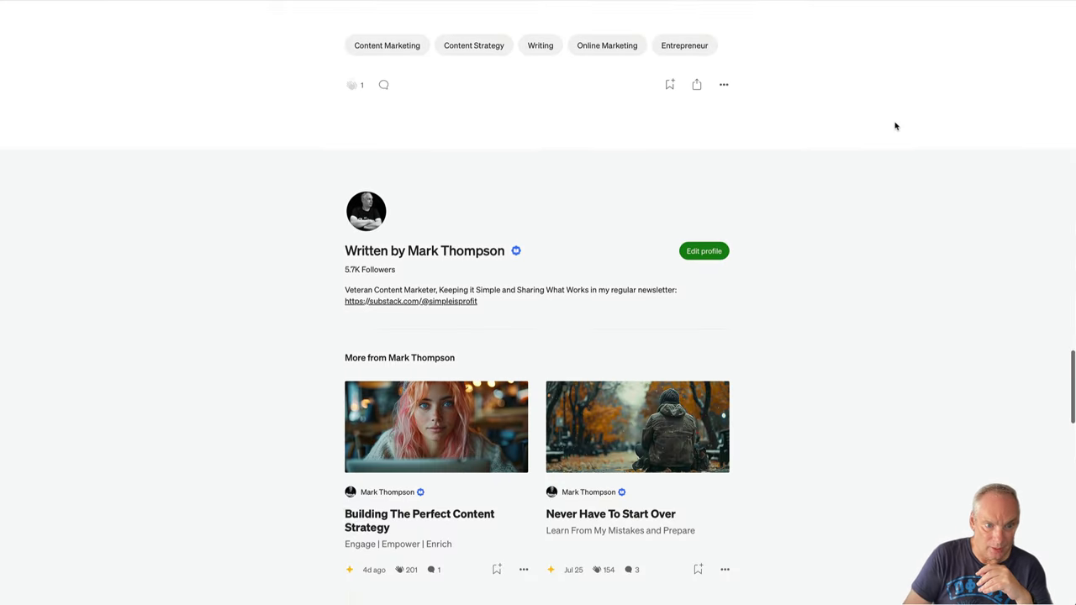
scroll("up", 3)
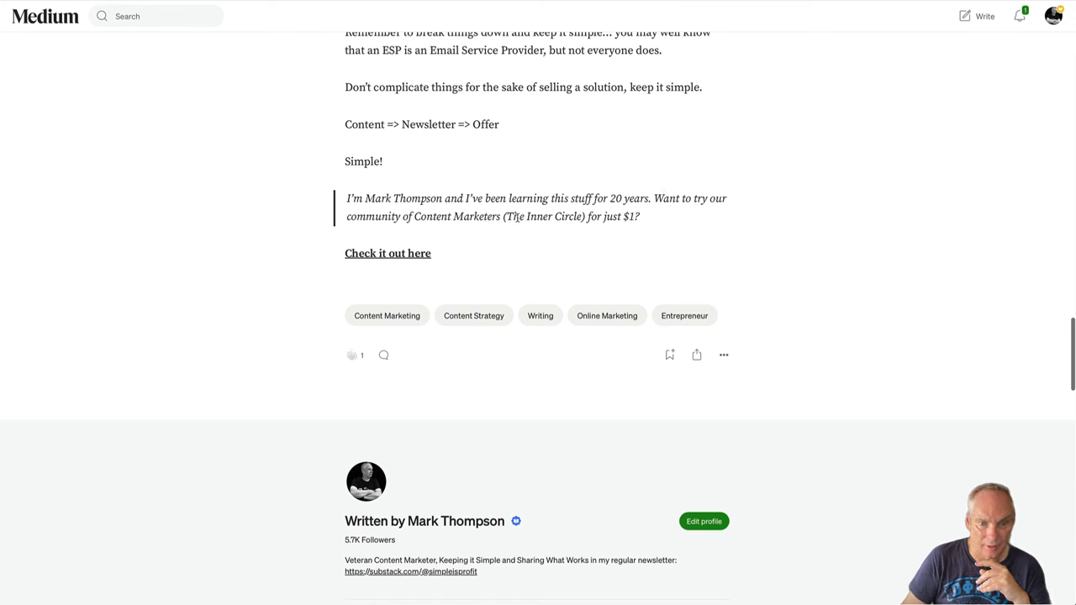
mouse_move(383, 259)
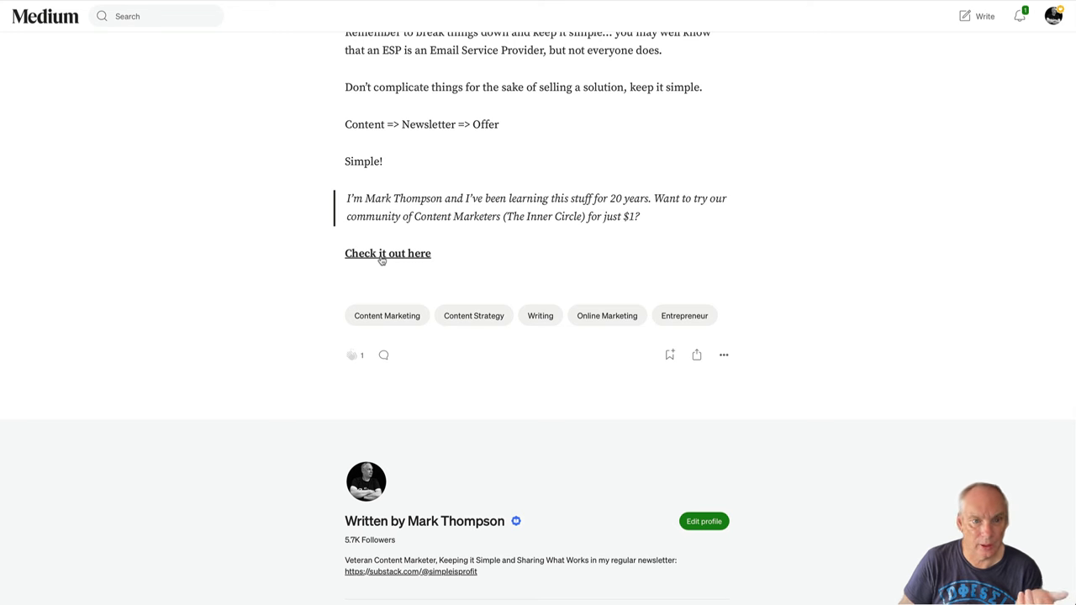
left_click(387, 252)
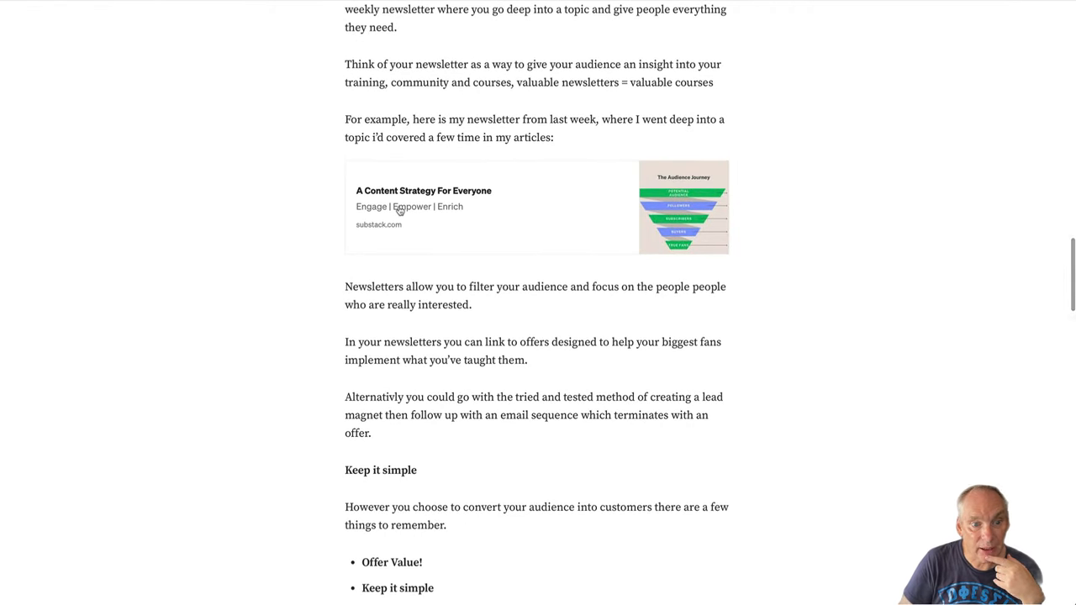
mouse_move(429, 215)
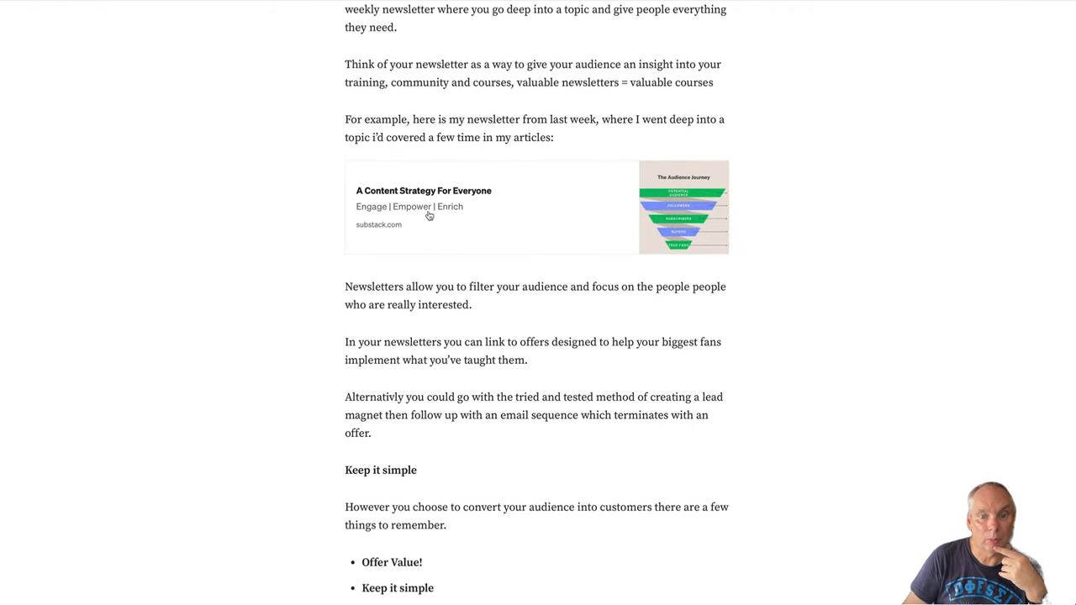
mouse_move(710, 195)
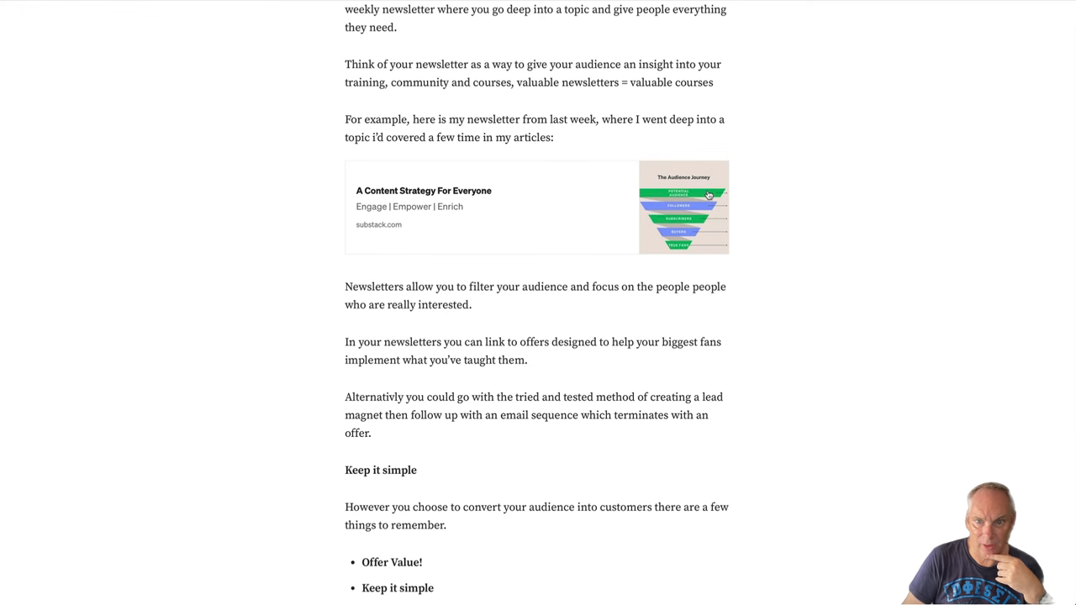
mouse_move(938, 57)
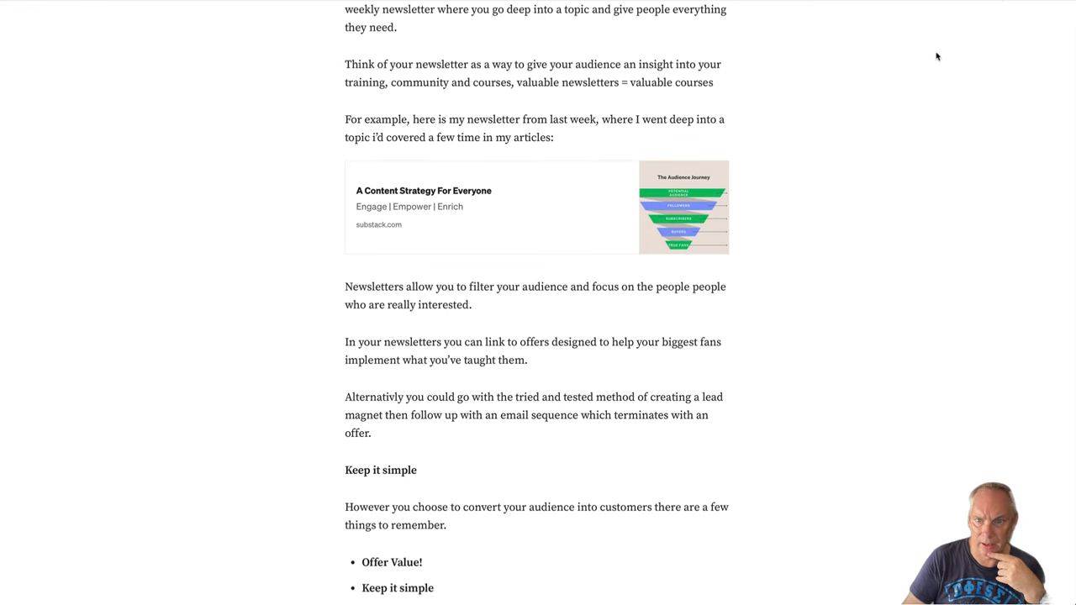
Read the Substack post 'A Content Strategy For Everyone' through its Audience Journey and Content Styles funnels
left_click(491, 206)
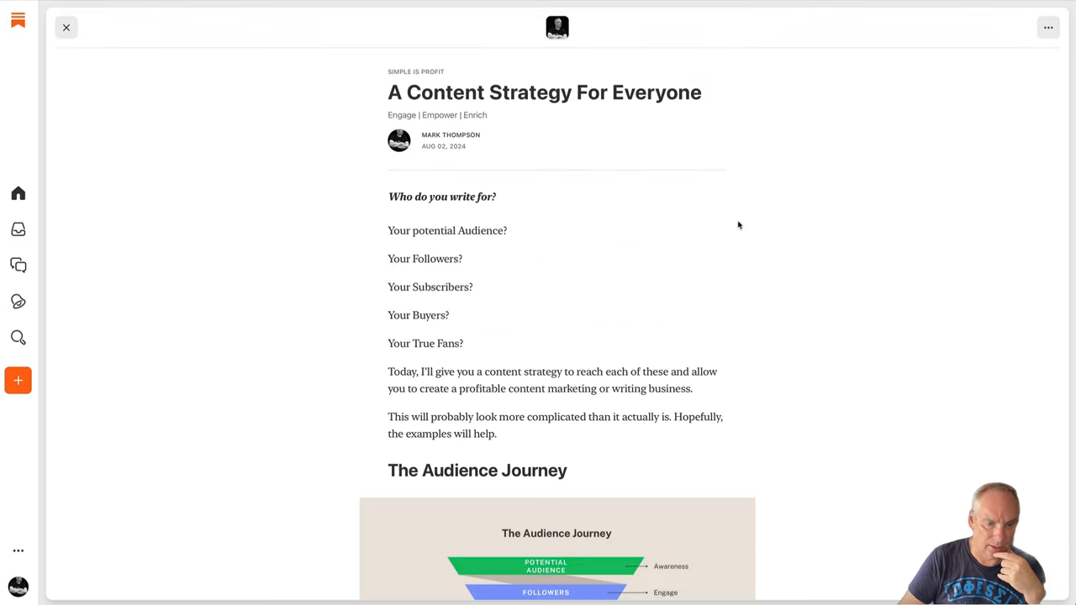
scroll("down", 3)
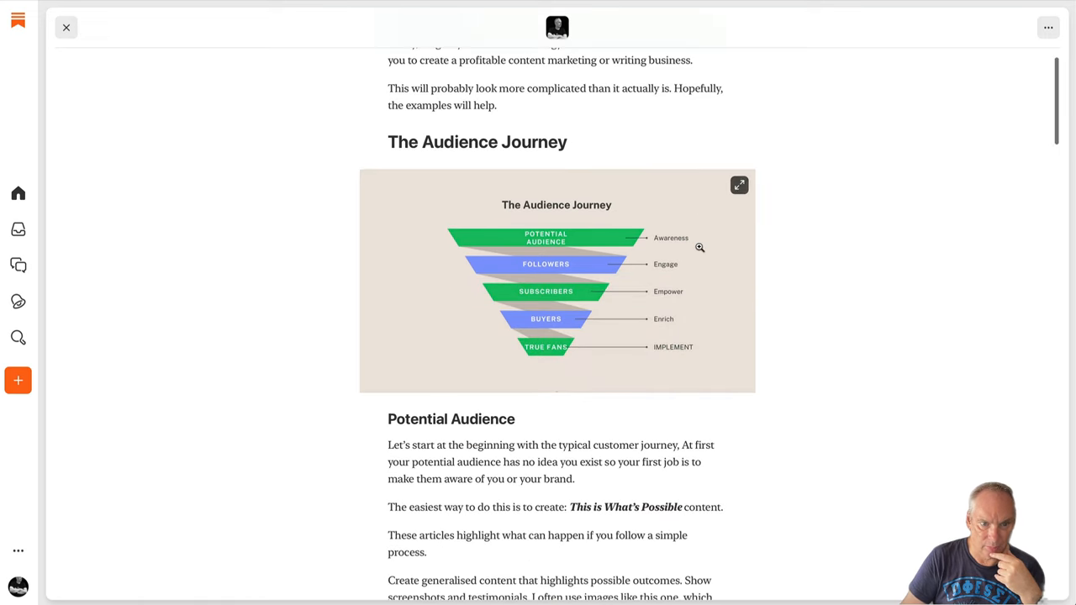
scroll("down", 3)
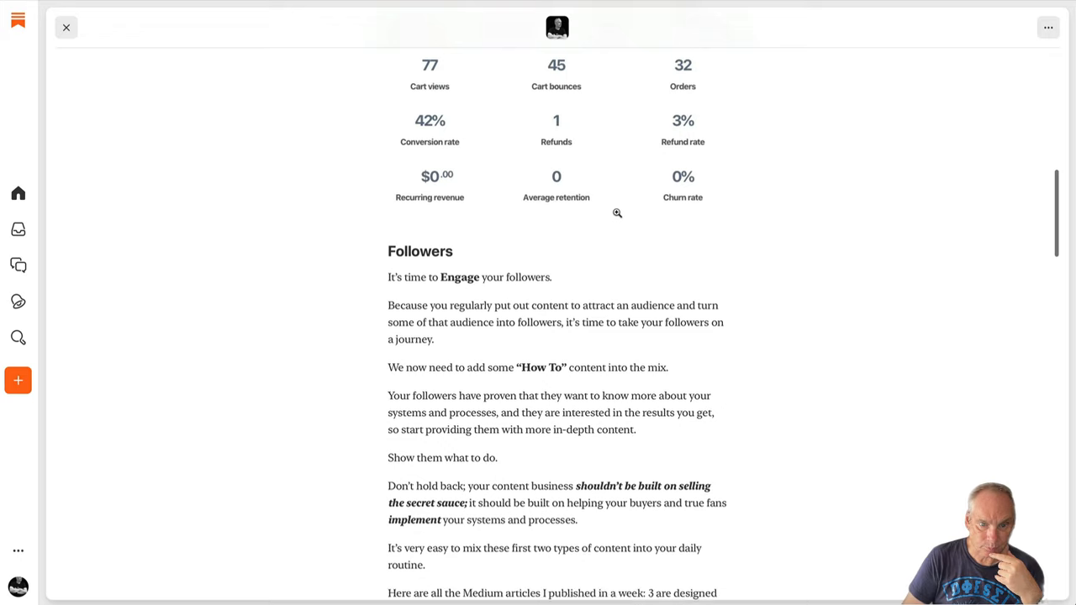
scroll("down", 3)
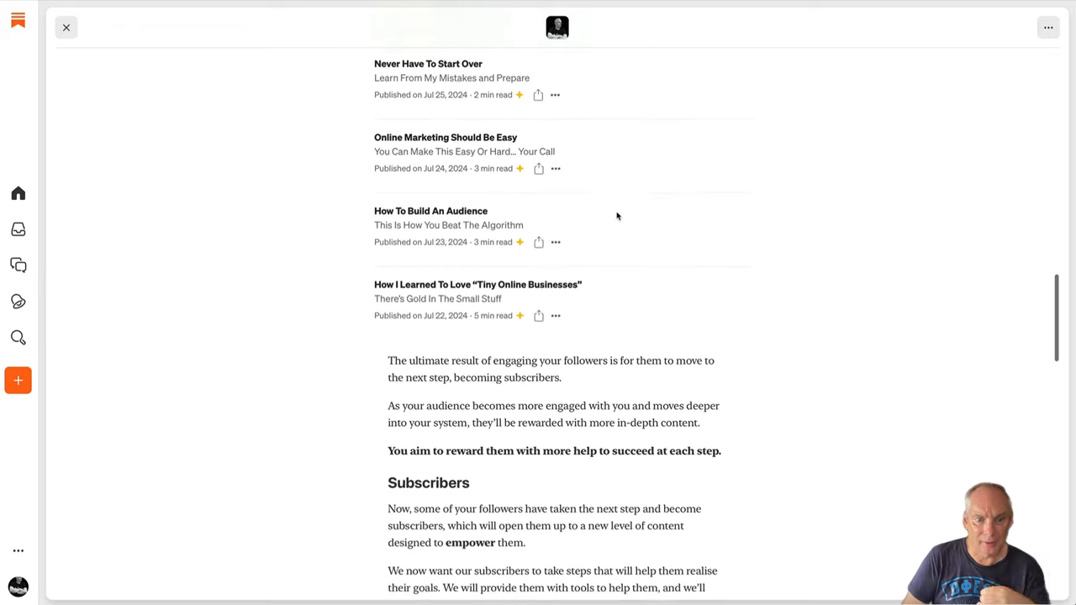
scroll("down", 3)
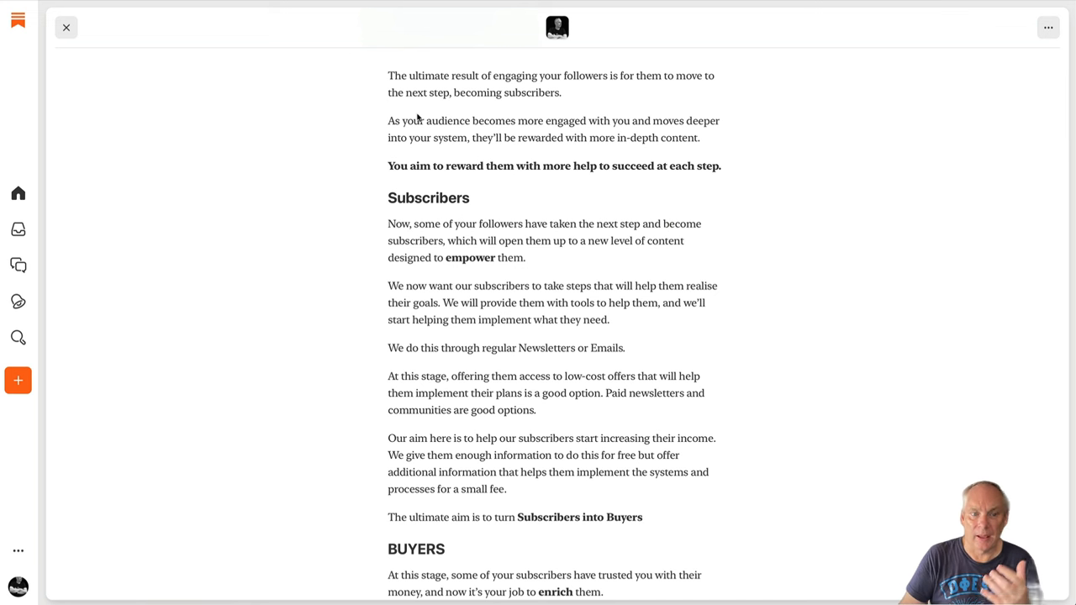
mouse_move(440, 155)
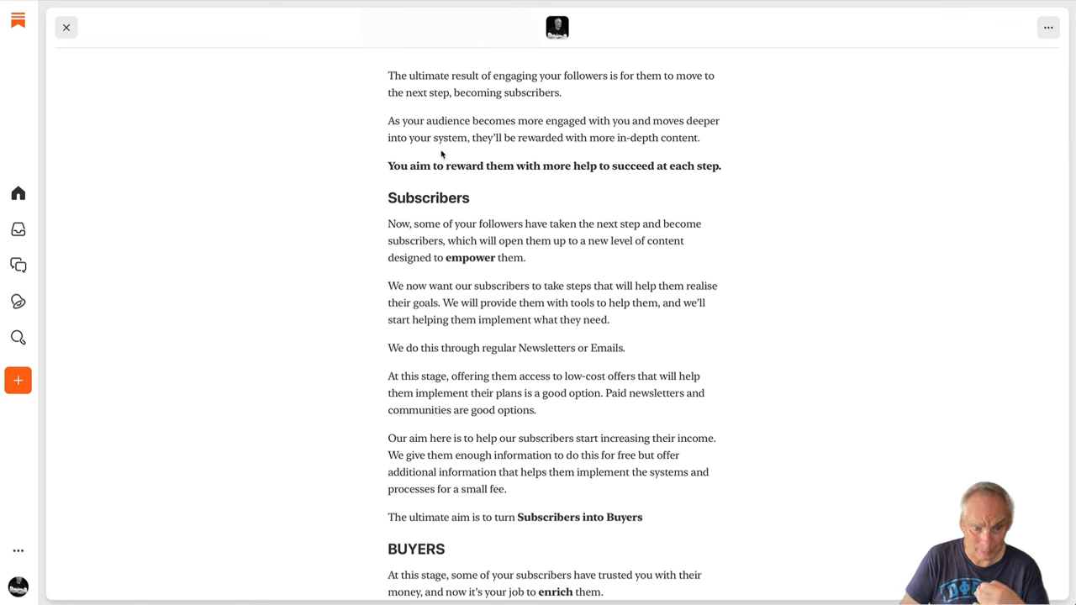
scroll("down", 3)
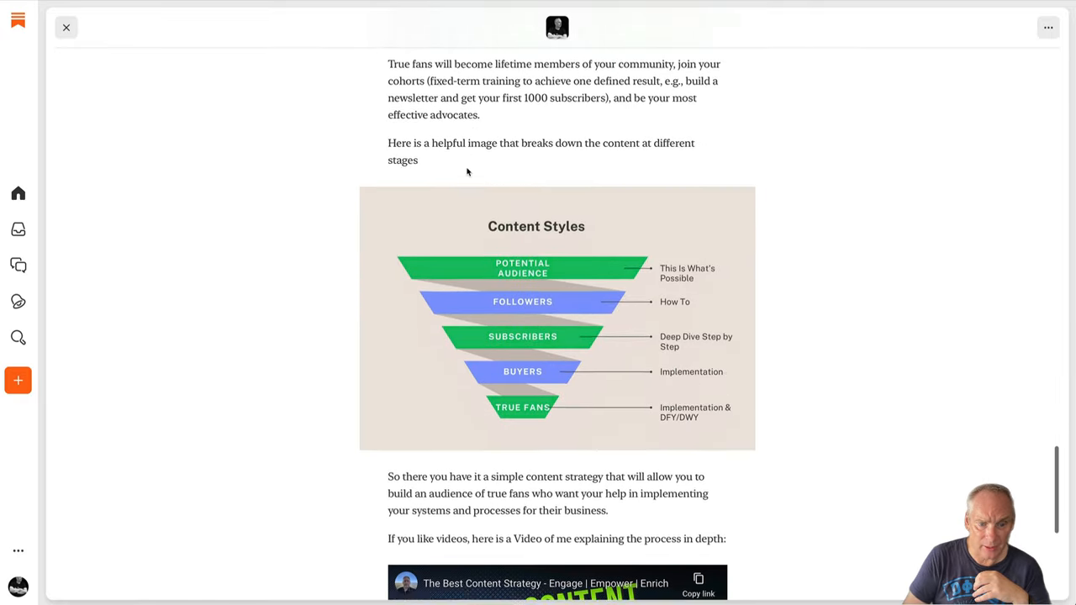
scroll("down", 3)
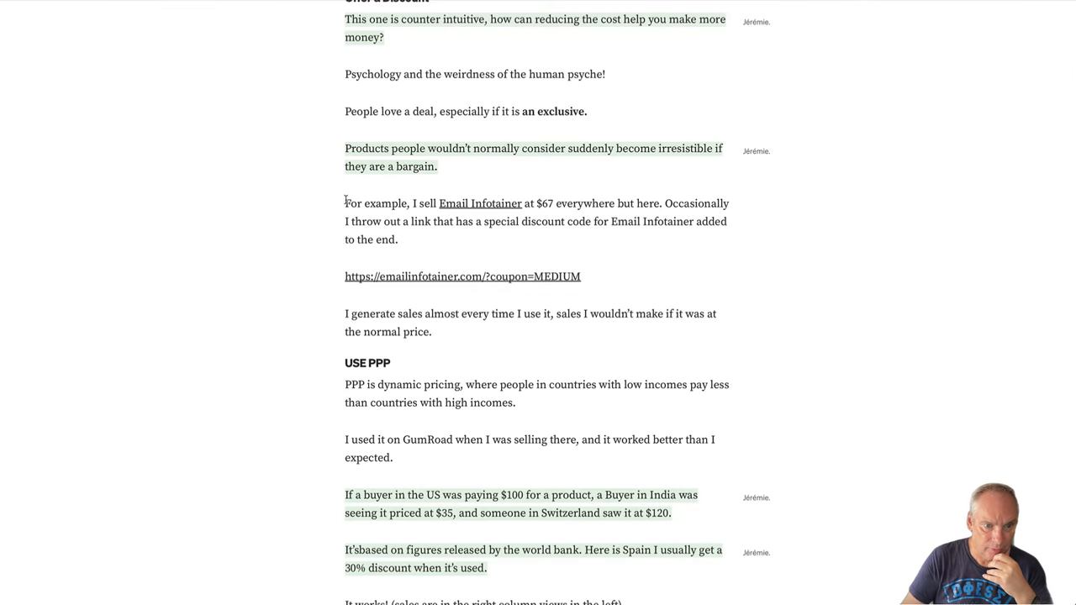
Bring up the member-only Medium story 'How To Make More Sales' from its top
left_click_drag(344, 202, 625, 284)
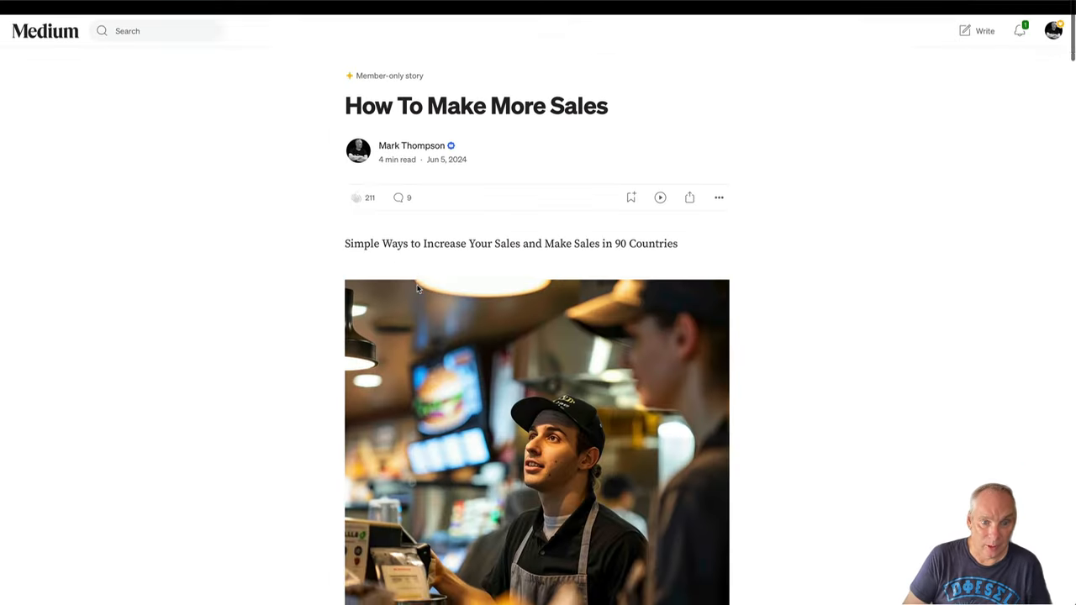
scroll("down", 3)
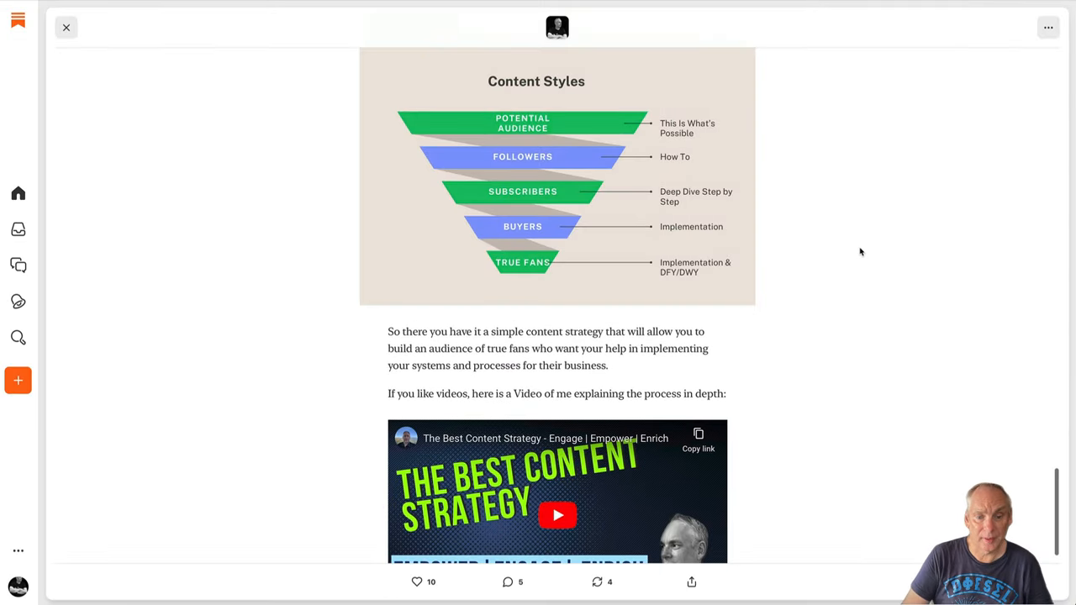
Follow the Substack post's closing invitation to The Inner Circle community feed on Skool
scroll("down", 3)
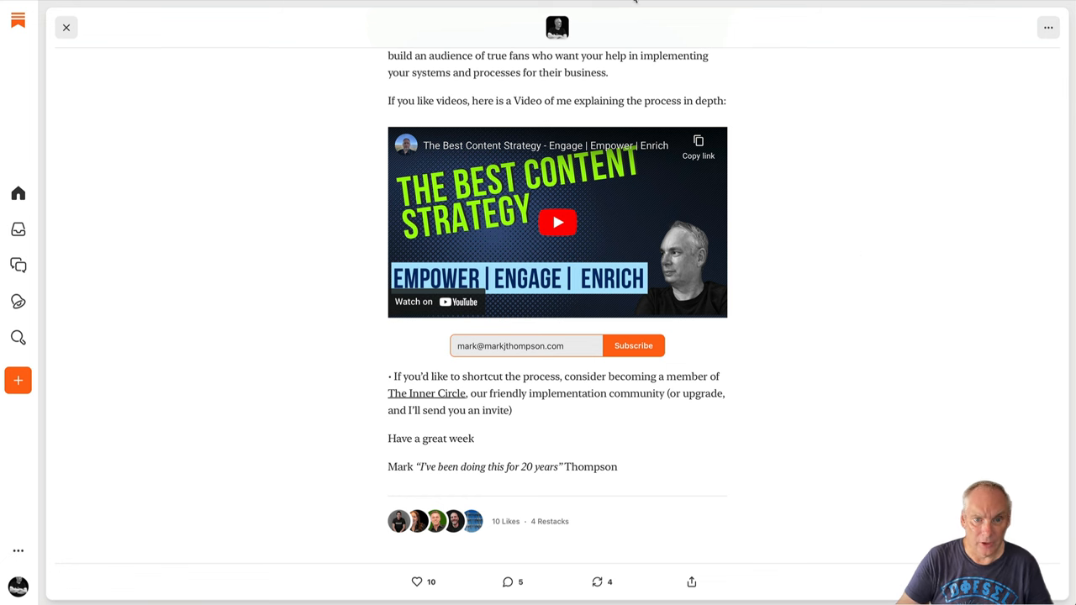
left_click(67, 27)
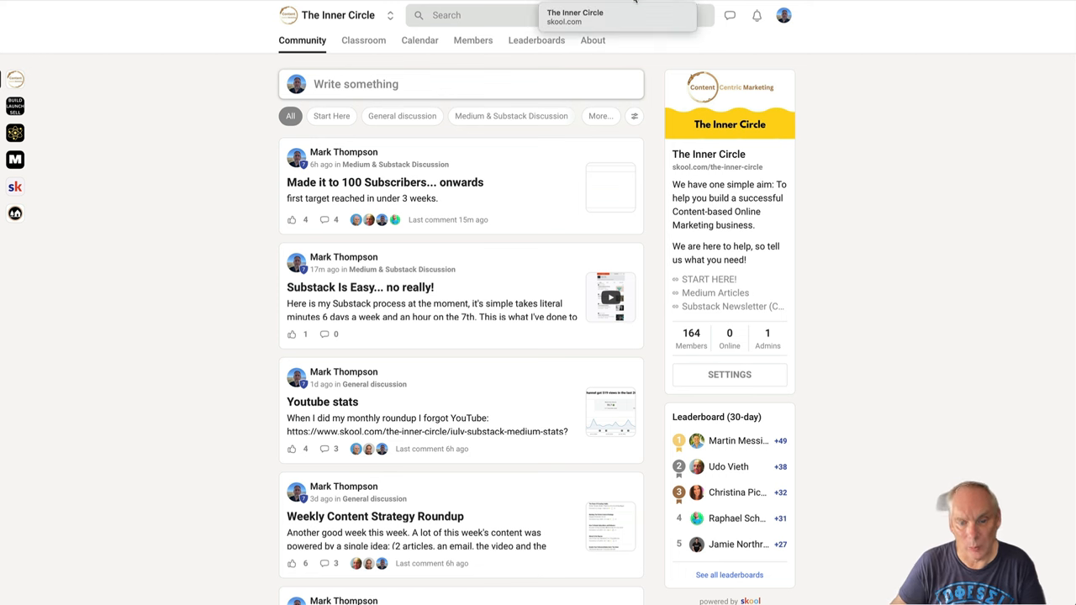